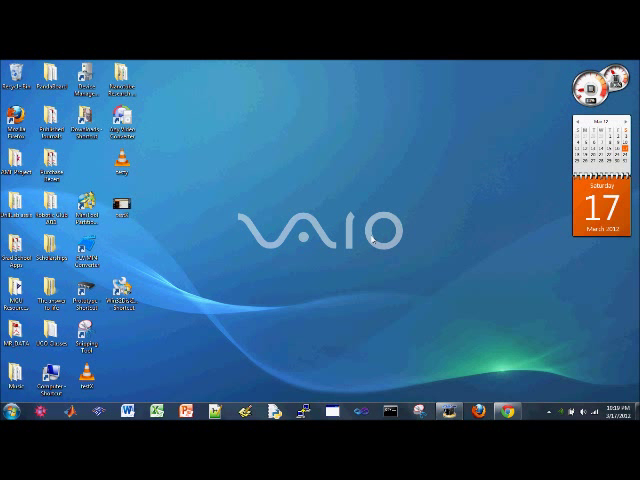
mouse_move(176, 264)
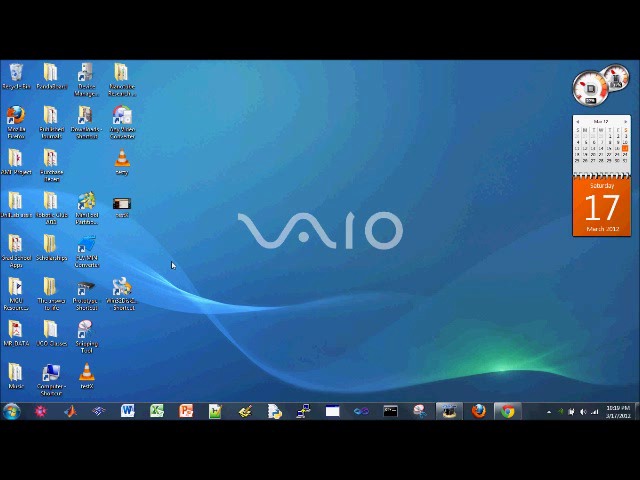
mouse_move(144, 308)
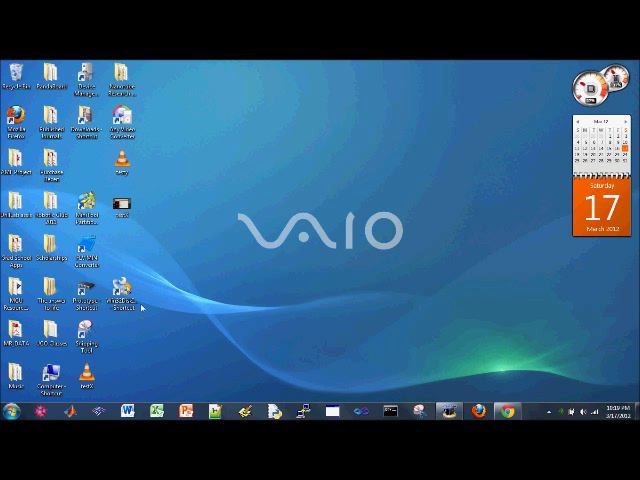
Step: Locate and select the Ubuntu 12.04 preinstalled desktop .img file in its downloaded folder
click(120, 302)
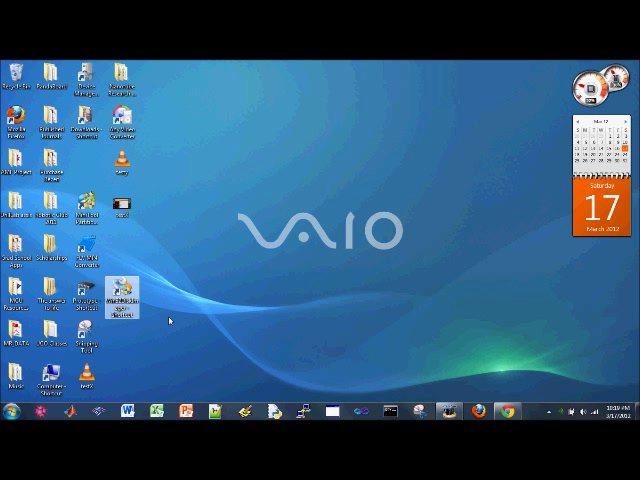
mouse_move(388, 336)
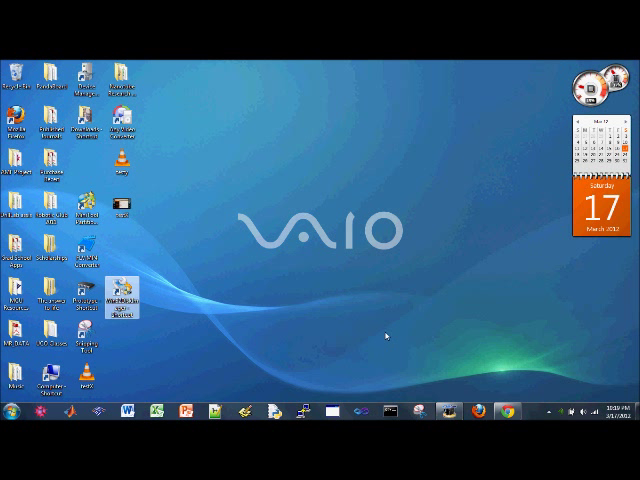
mouse_move(168, 302)
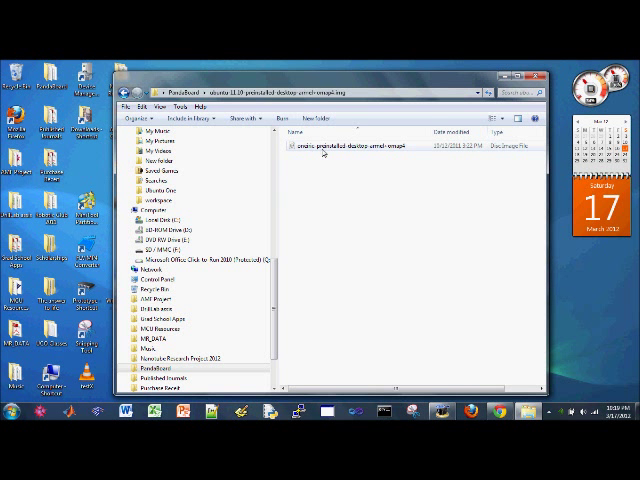
click(360, 148)
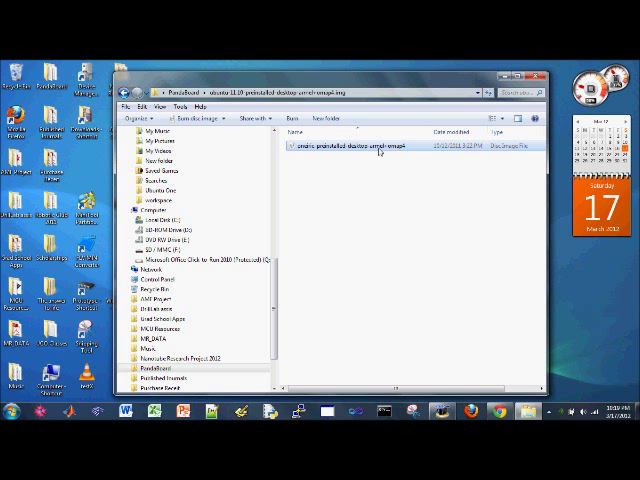
mouse_move(504, 148)
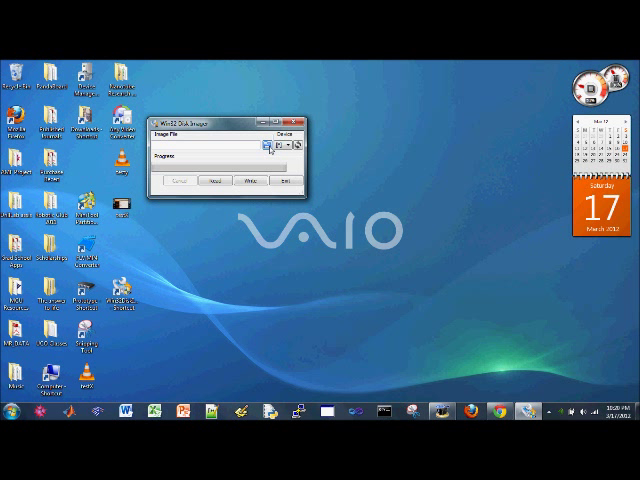
Step: Browse for and choose the Ubuntu preinstalled desktop .img as the image file to write
click(272, 148)
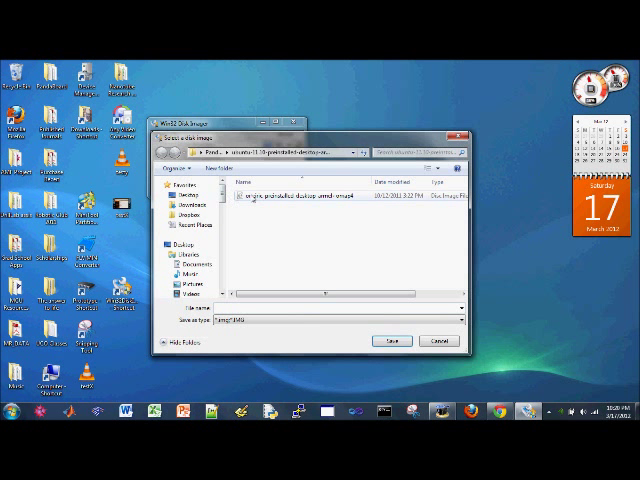
click(304, 204)
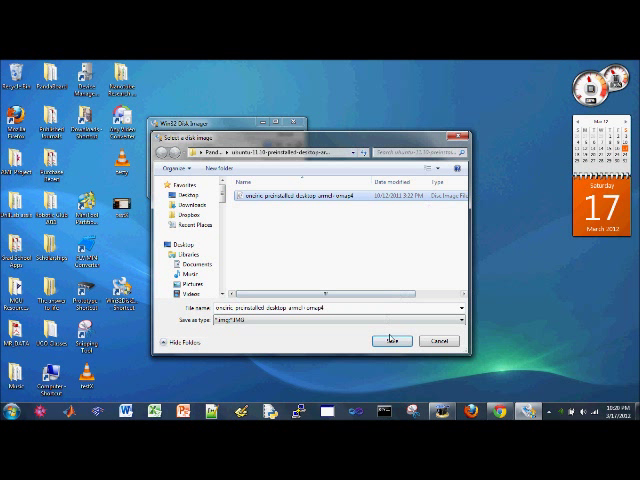
click(390, 340)
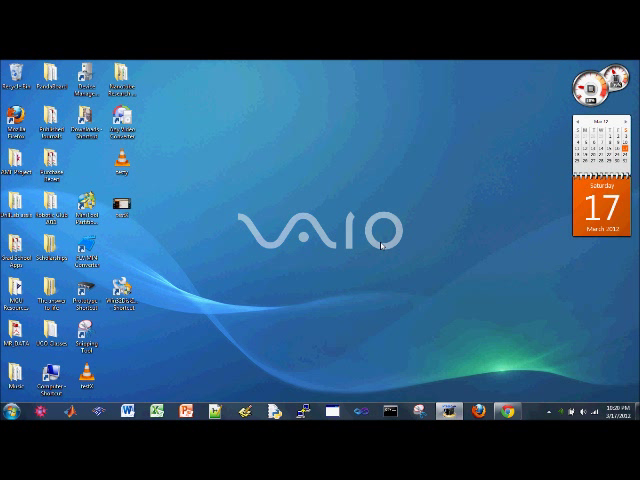
mouse_move(348, 198)
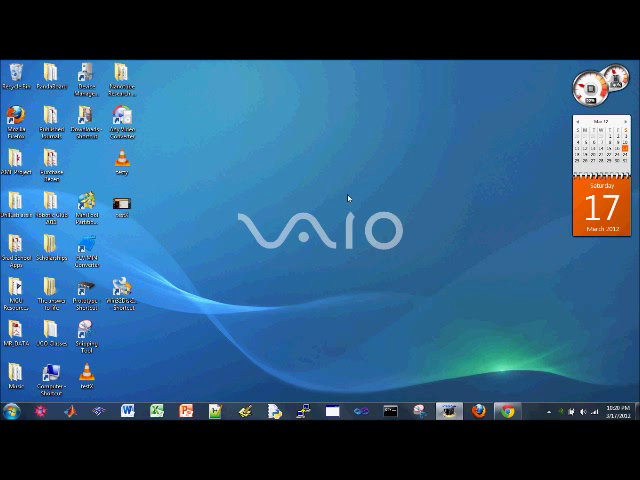
mouse_move(484, 378)
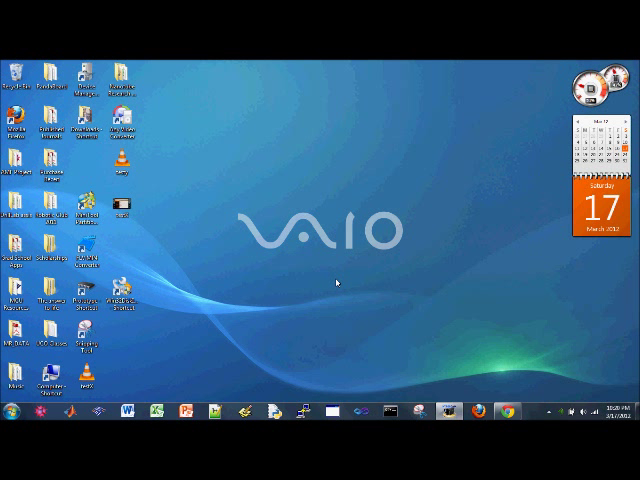
Step: Restore the Win32 Disk Imager window from the taskbar
click(448, 412)
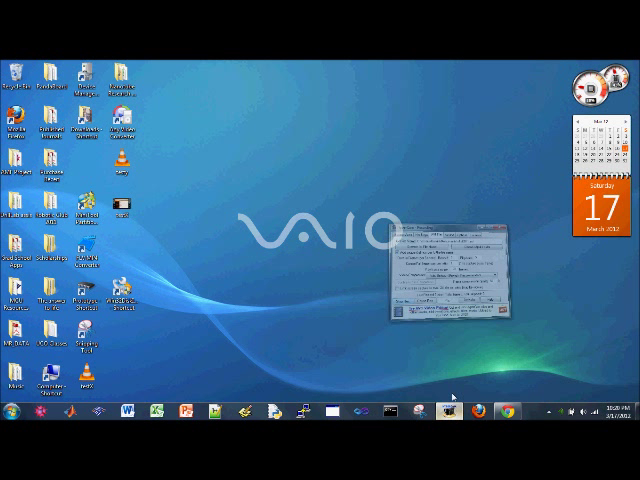